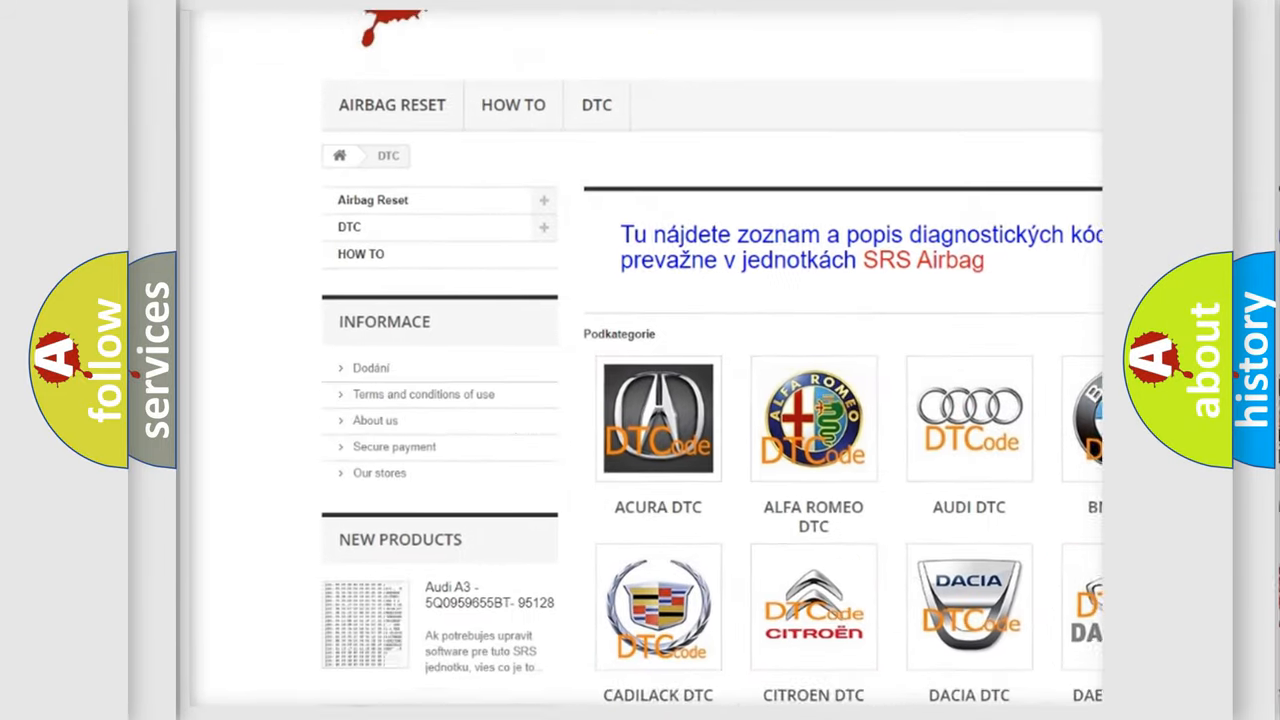
{"action": "scroll", "scroll_direction": "down", "scroll_amount": 3}
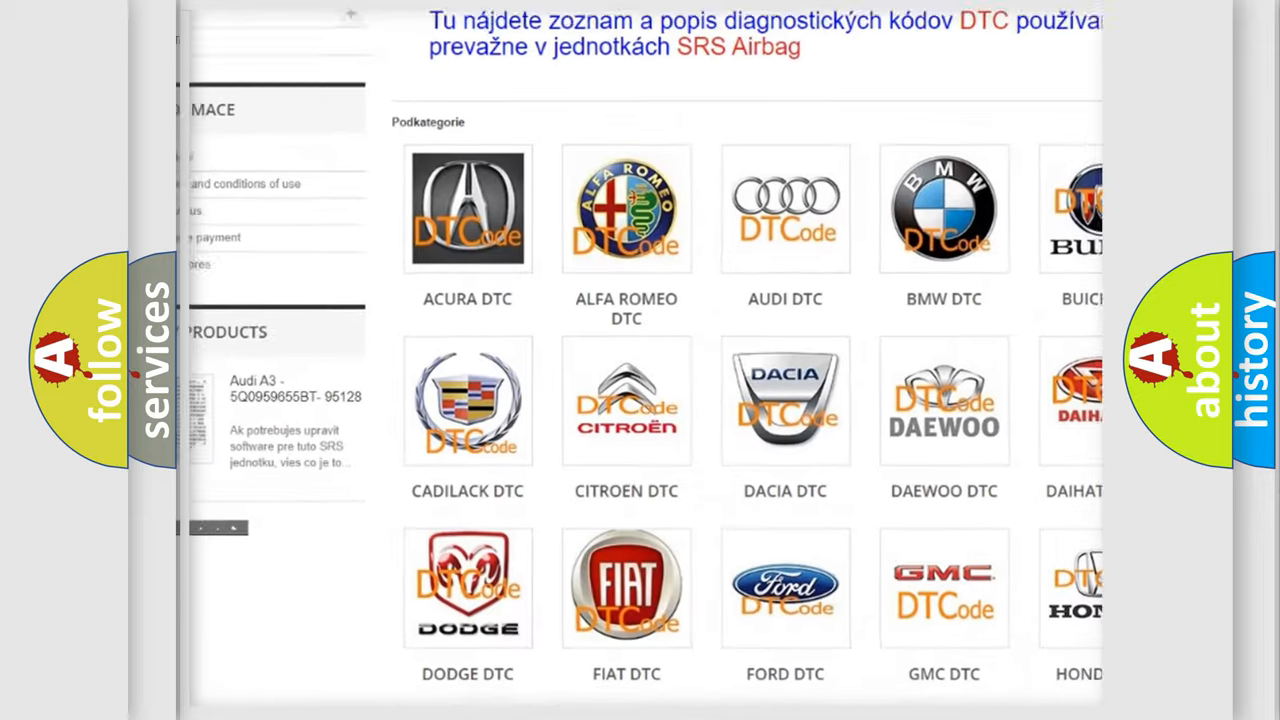
{"action": "scroll", "scroll_direction": "down", "scroll_amount": 3}
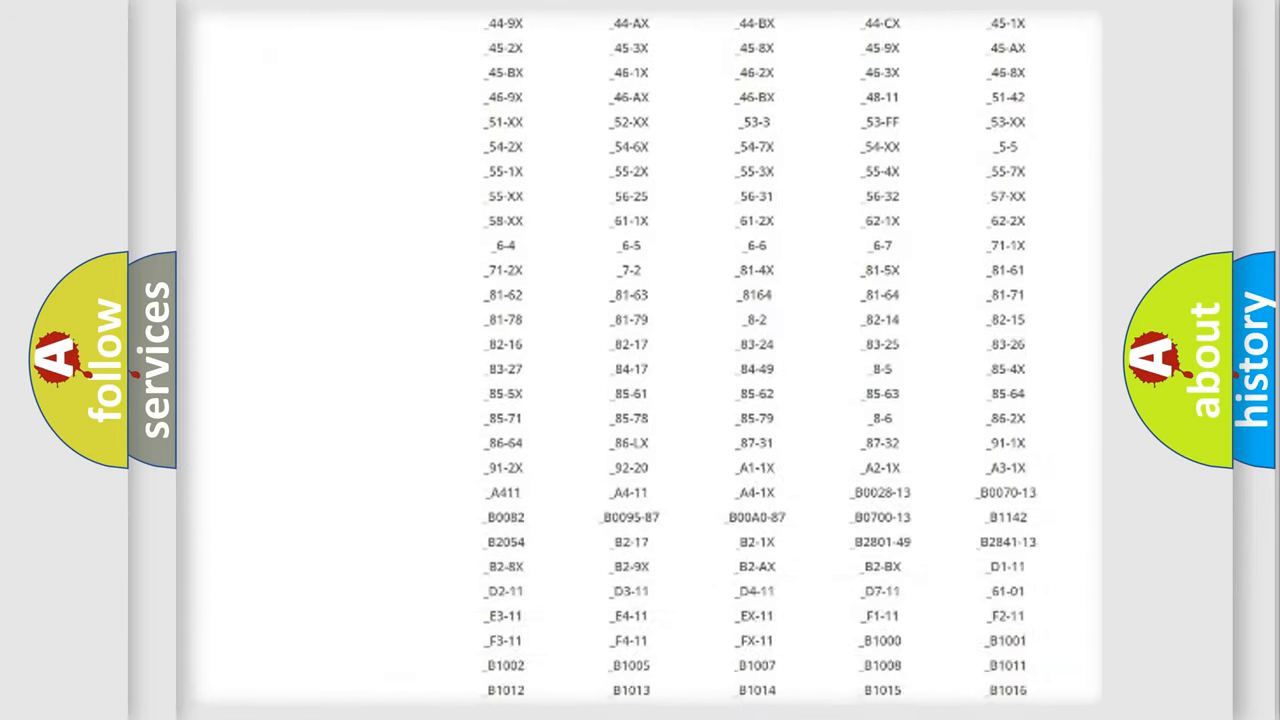
{"action": "scroll", "scroll_direction": "down", "scroll_amount": 3}
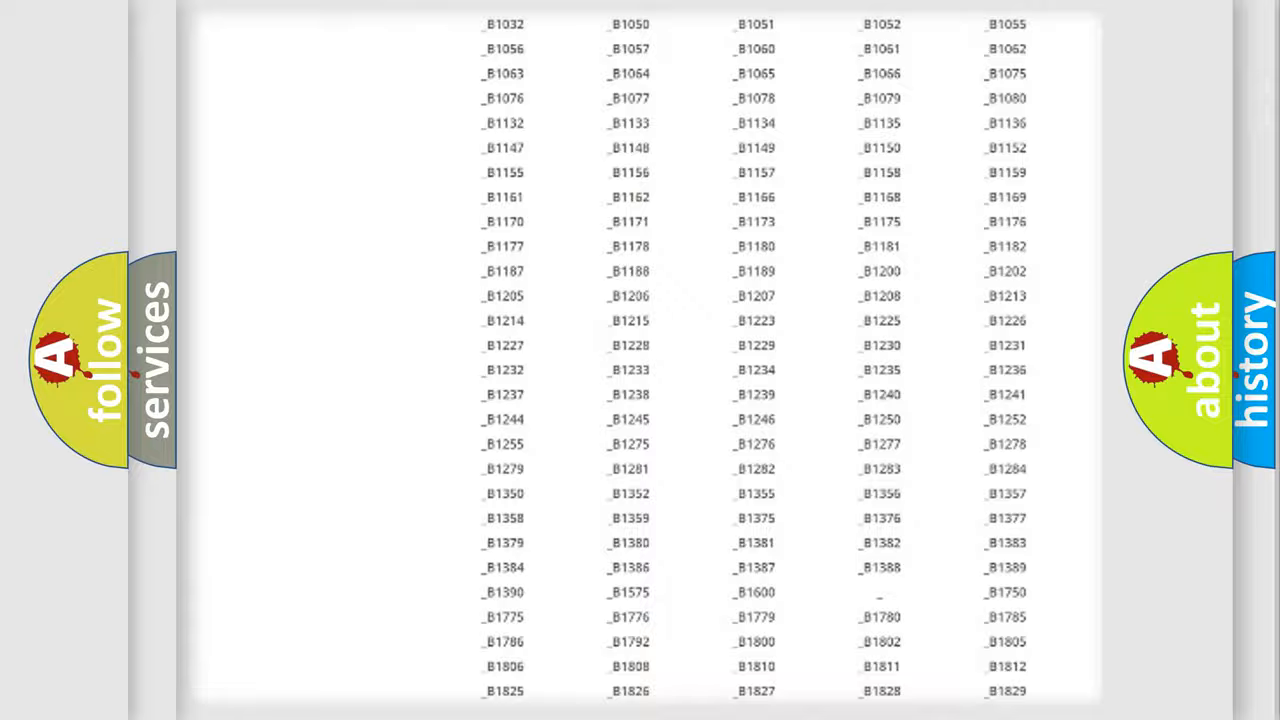